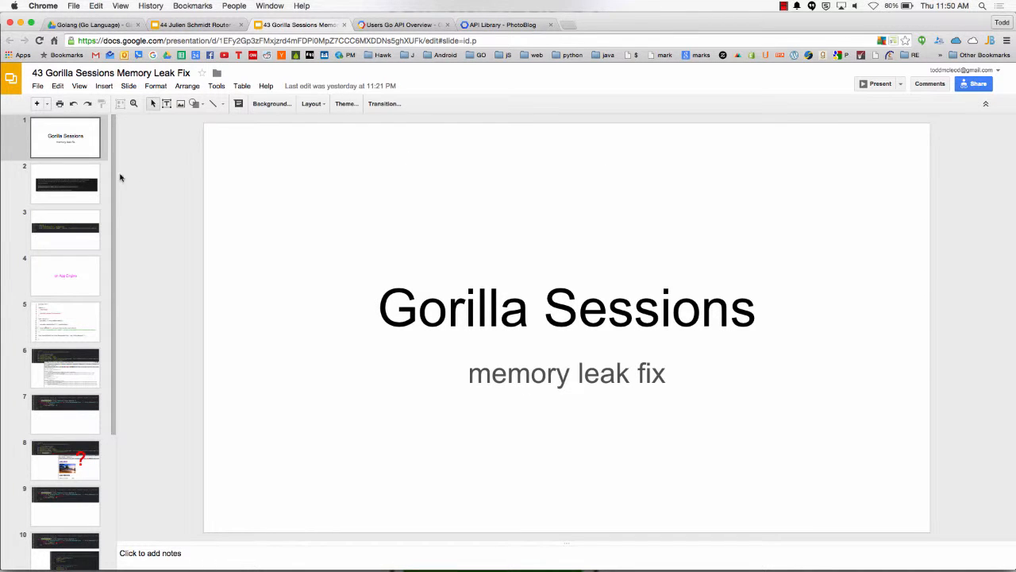
Open the gorilla/sessions docs and scroll to the context.ClearHandler Important Note.
{"action": "scroll", "scroll_direction": "down", "scroll_amount": 3}
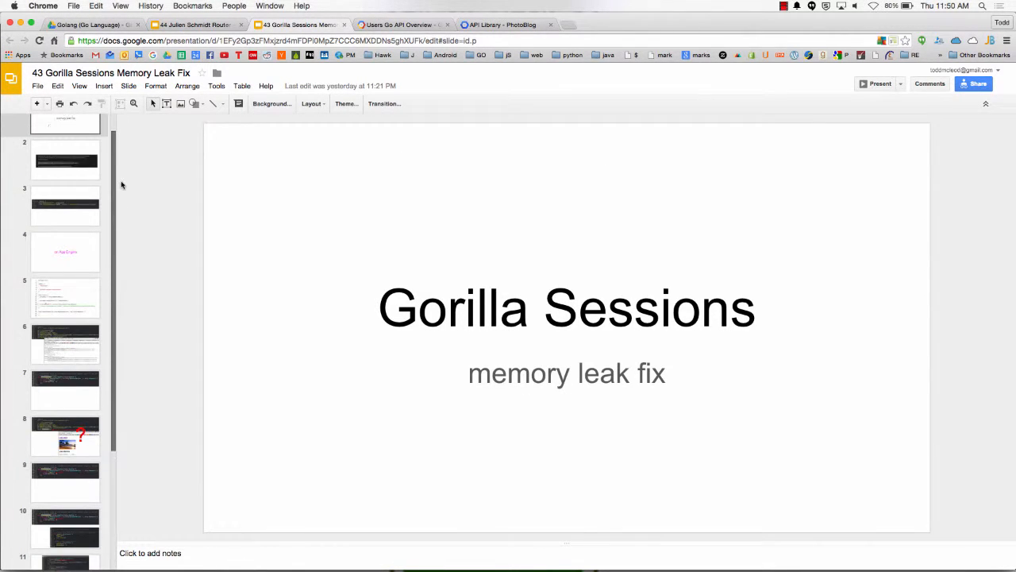
{"action": "scroll", "scroll_direction": "up", "scroll_amount": 3}
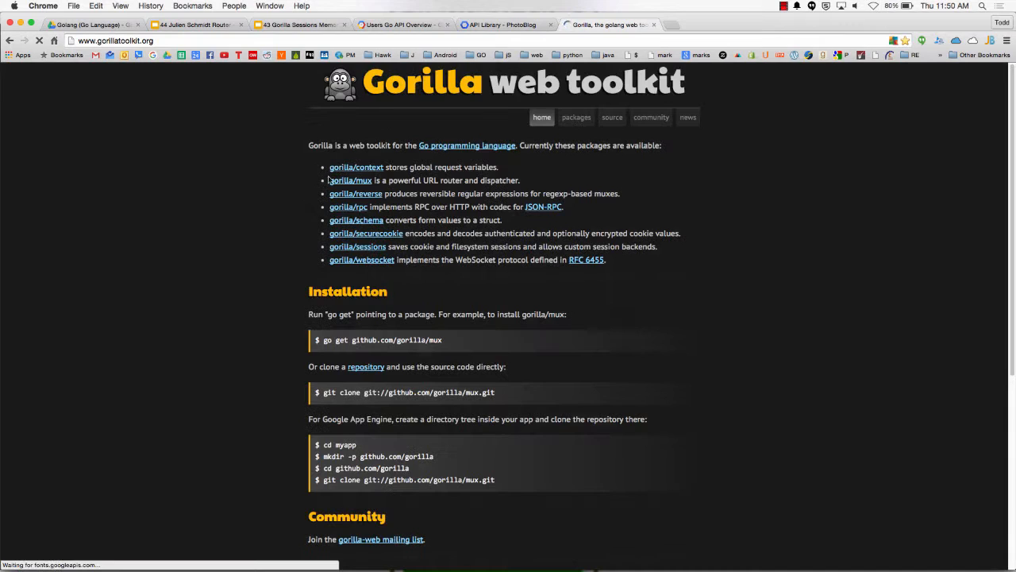
{"action": "left_click", "coordinate": [357, 246]}
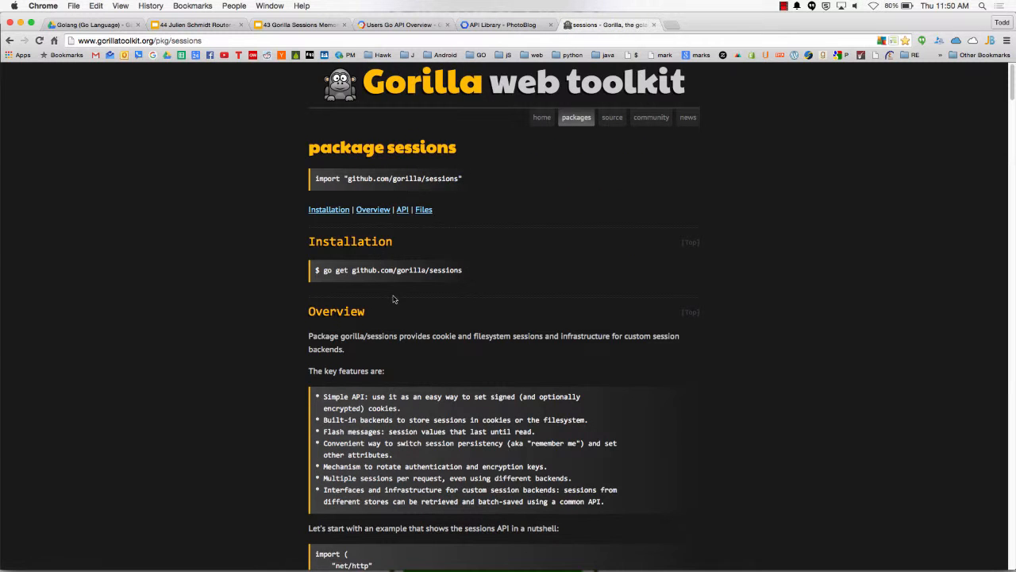
{"action": "scroll", "scroll_direction": "down", "scroll_amount": 3}
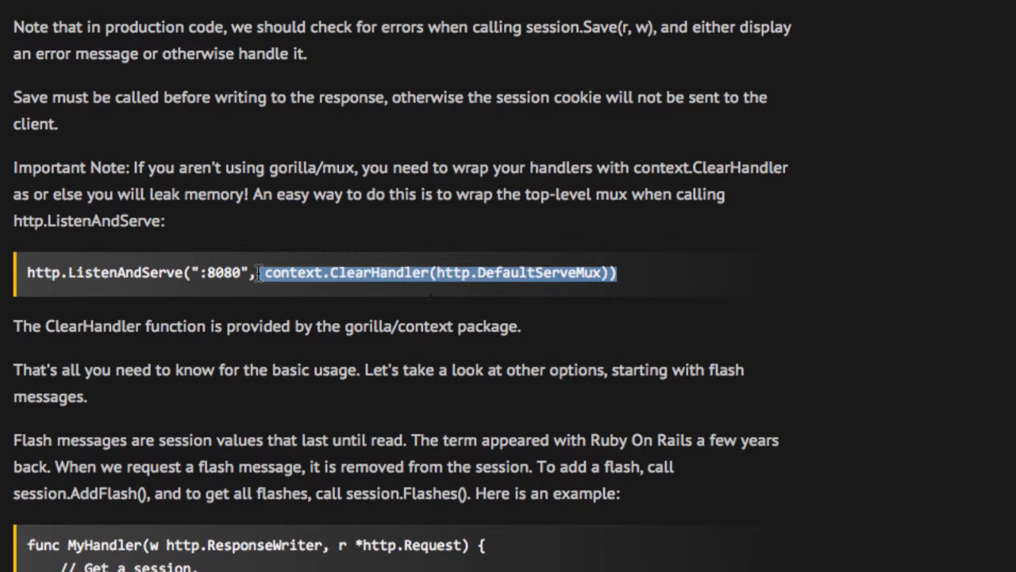
{"action": "mouse_move", "coordinate": [262, 273]}
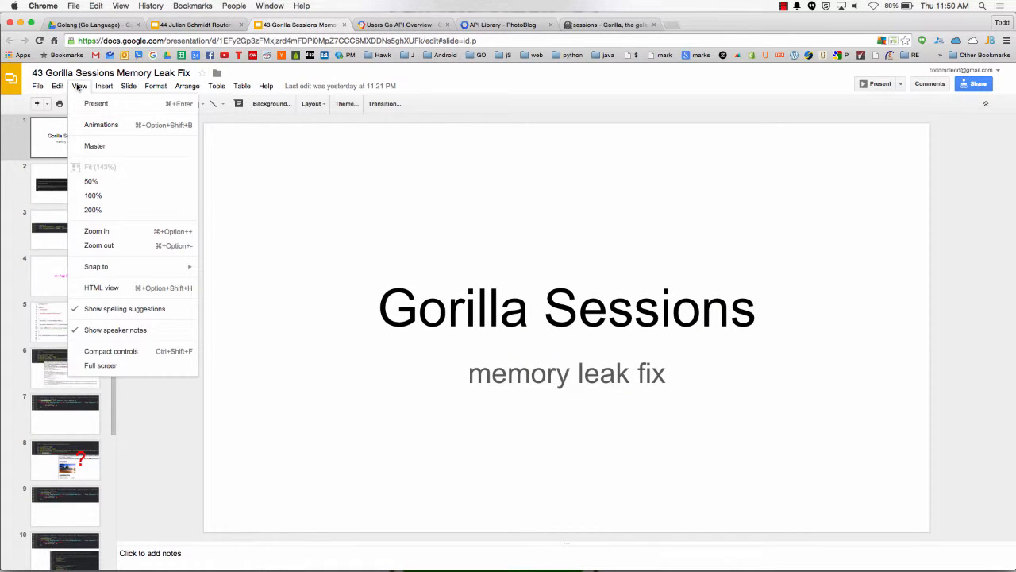
Launch the Gorilla Sessions memory leak deck as a full-screen presentation.
{"action": "left_click", "coordinate": [100, 365]}
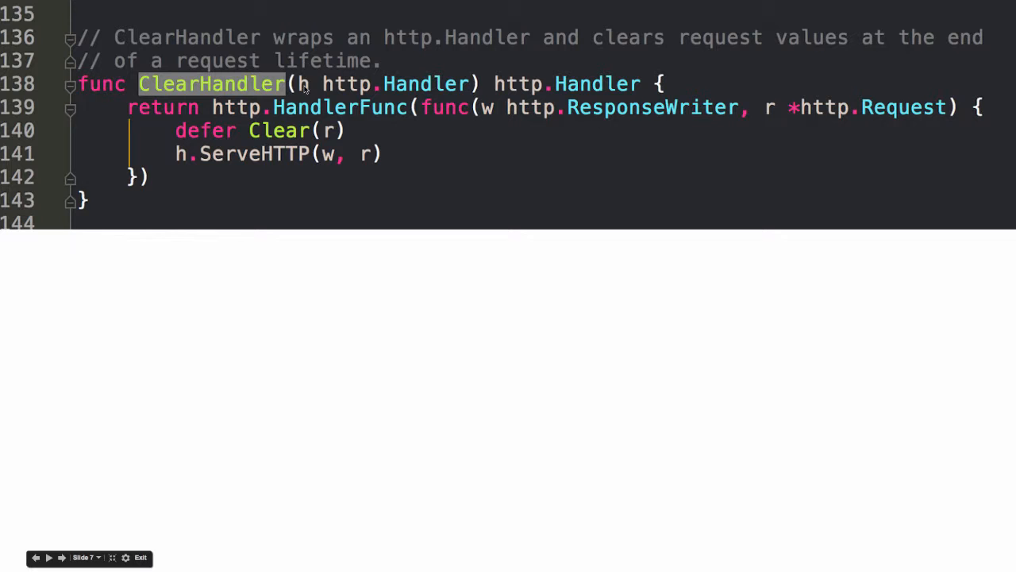
Keep the slideshow on slide 7 showing ClearHandler's defer Clear(r) code.
{"action": "left_click", "coordinate": [61, 558]}
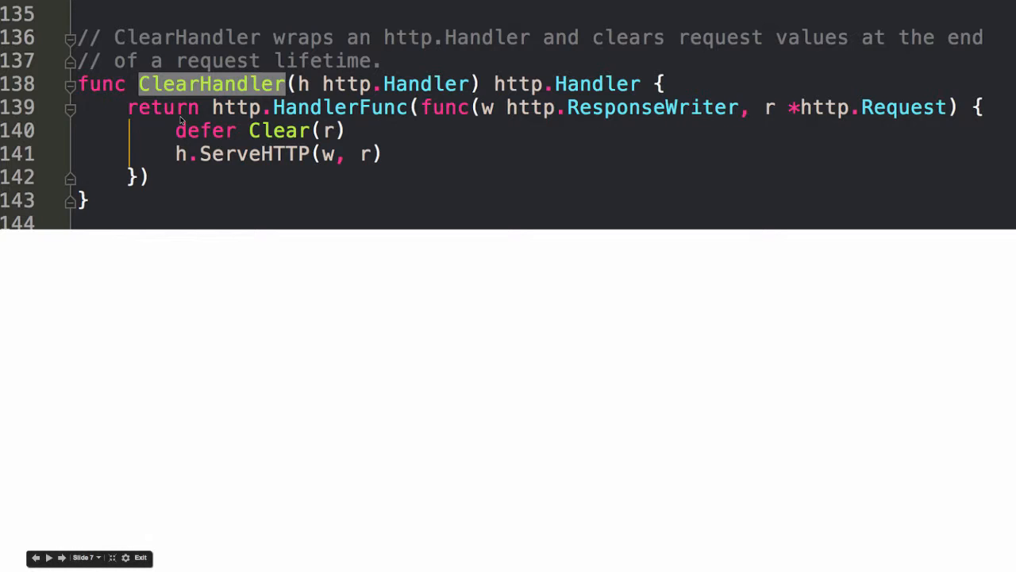
{"action": "mouse_move", "coordinate": [284, 110]}
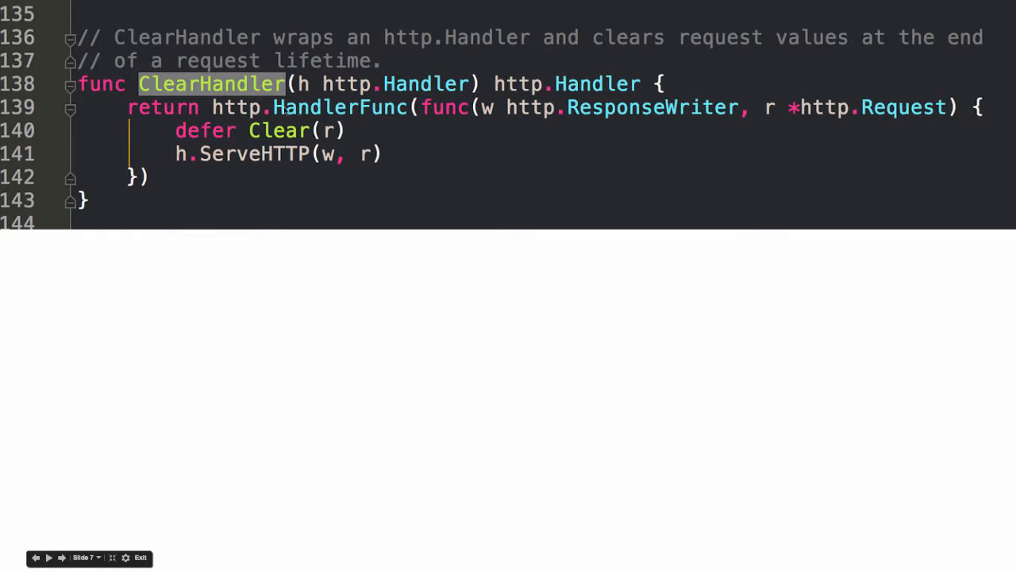
{"action": "mouse_move", "coordinate": [478, 115]}
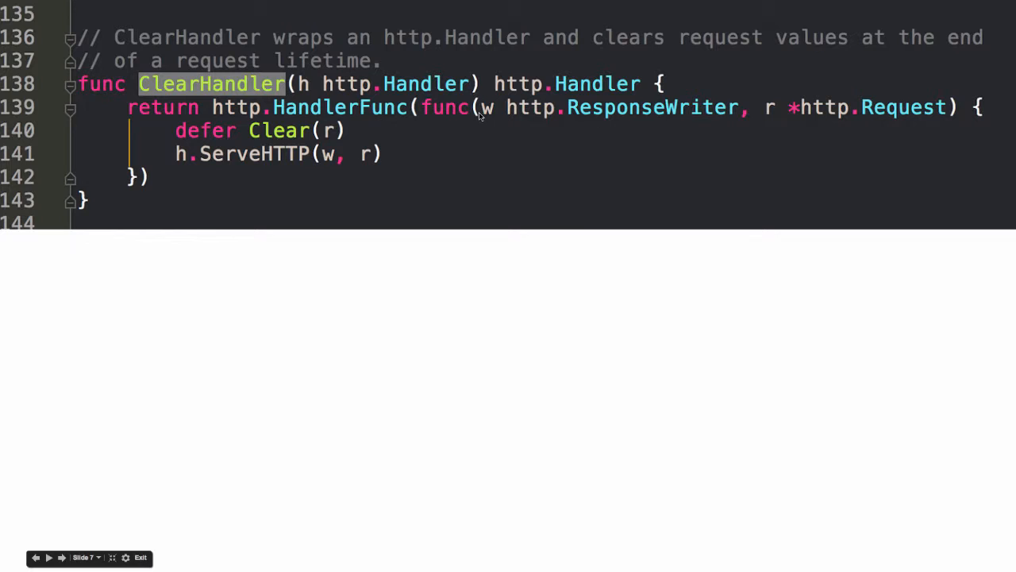
{"action": "mouse_move", "coordinate": [172, 143]}
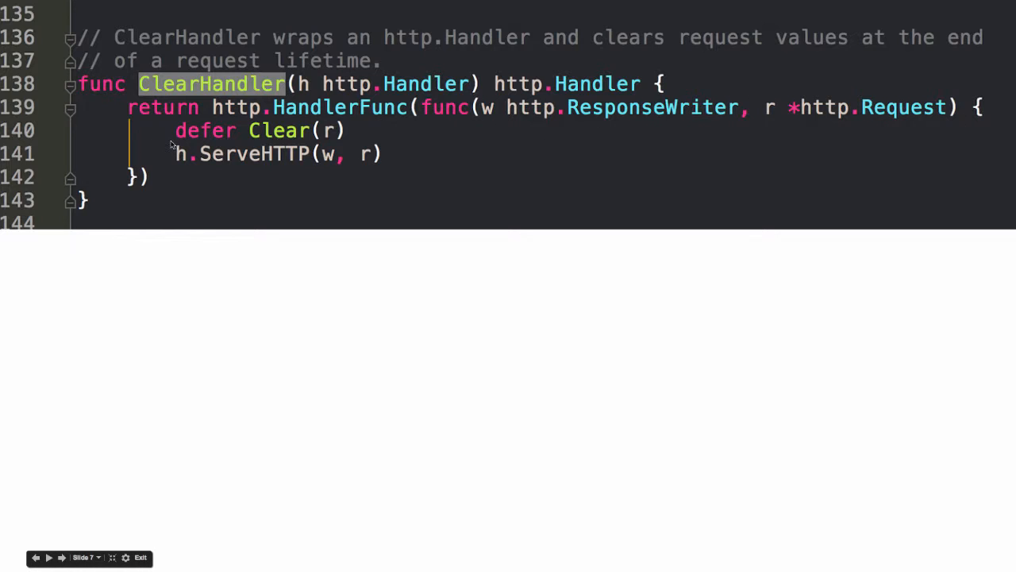
{"action": "mouse_move", "coordinate": [338, 139]}
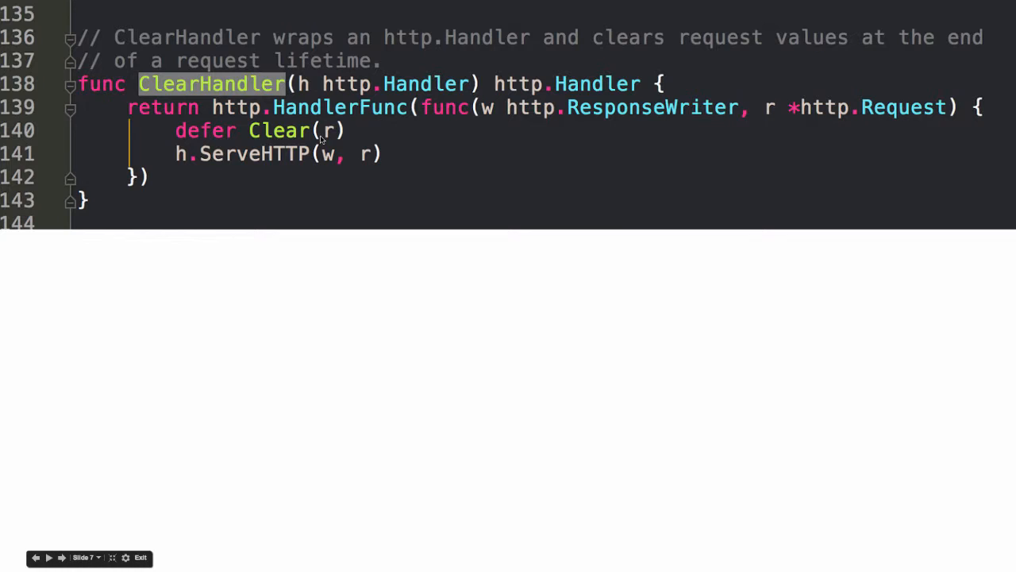
{"action": "mouse_move", "coordinate": [178, 161]}
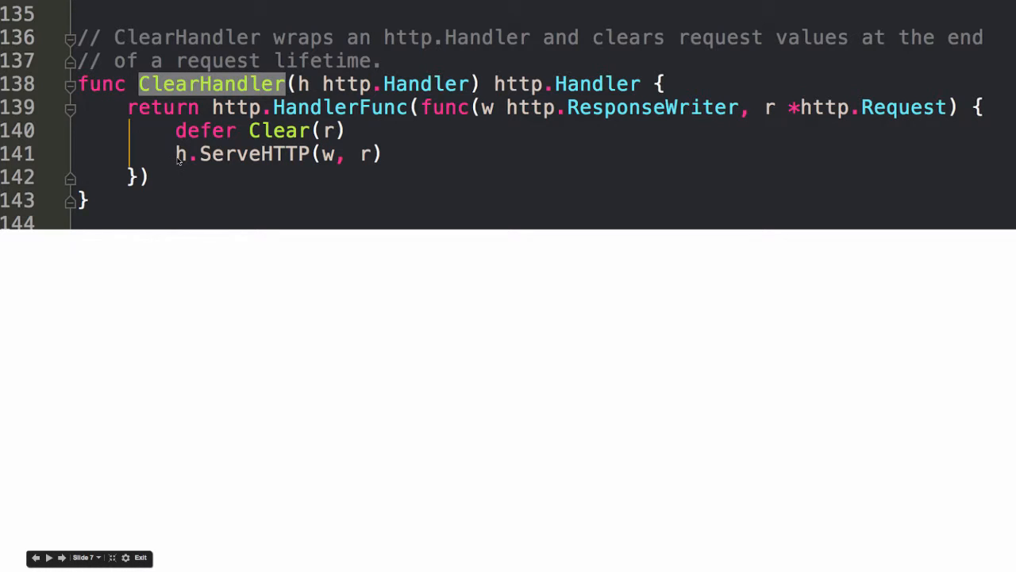
{"action": "mouse_move", "coordinate": [476, 113]}
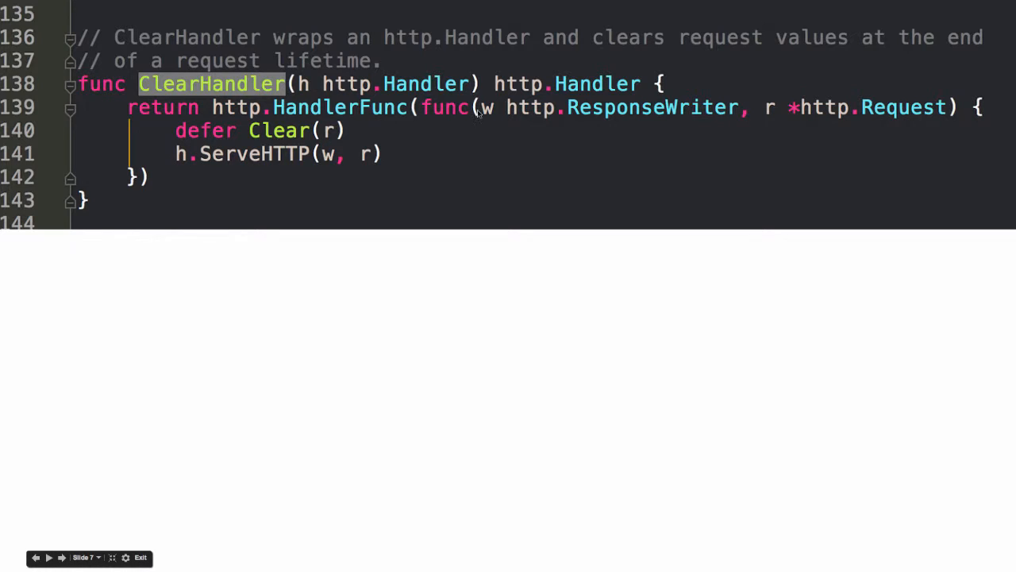
{"action": "mouse_move", "coordinate": [295, 165]}
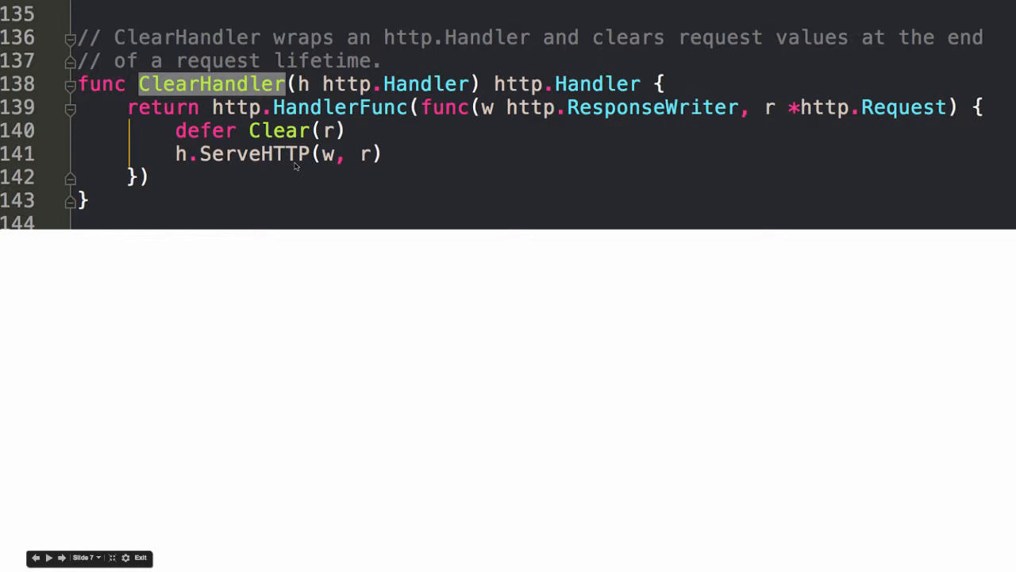
{"action": "mouse_move", "coordinate": [362, 163]}
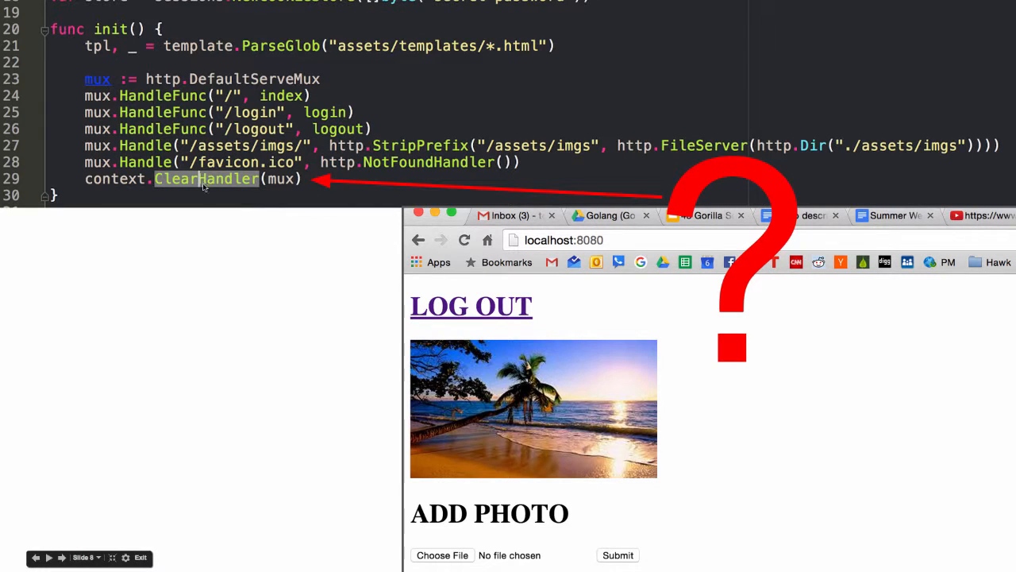
{"action": "mouse_move", "coordinate": [208, 188]}
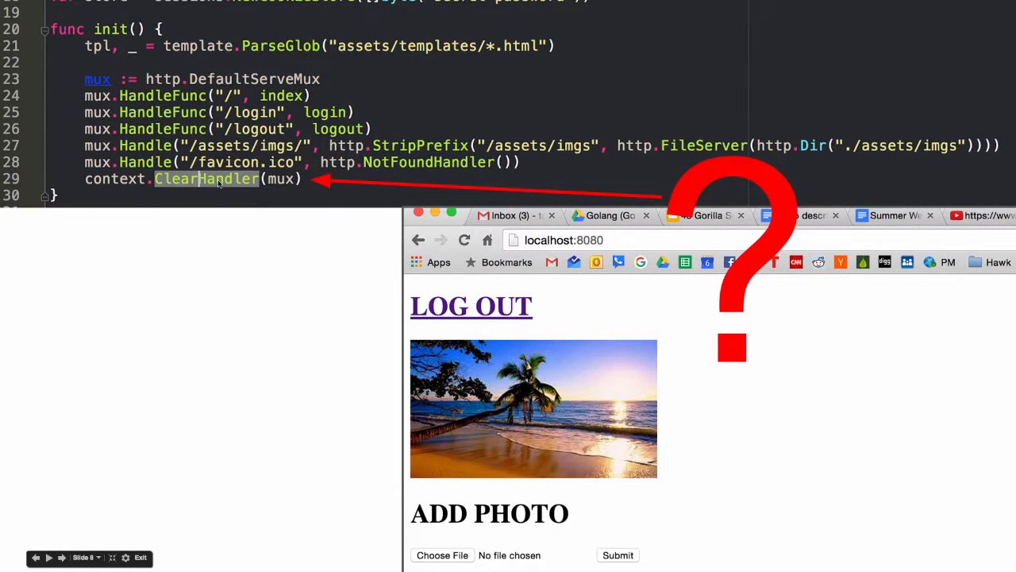
{"action": "mouse_move", "coordinate": [516, 441]}
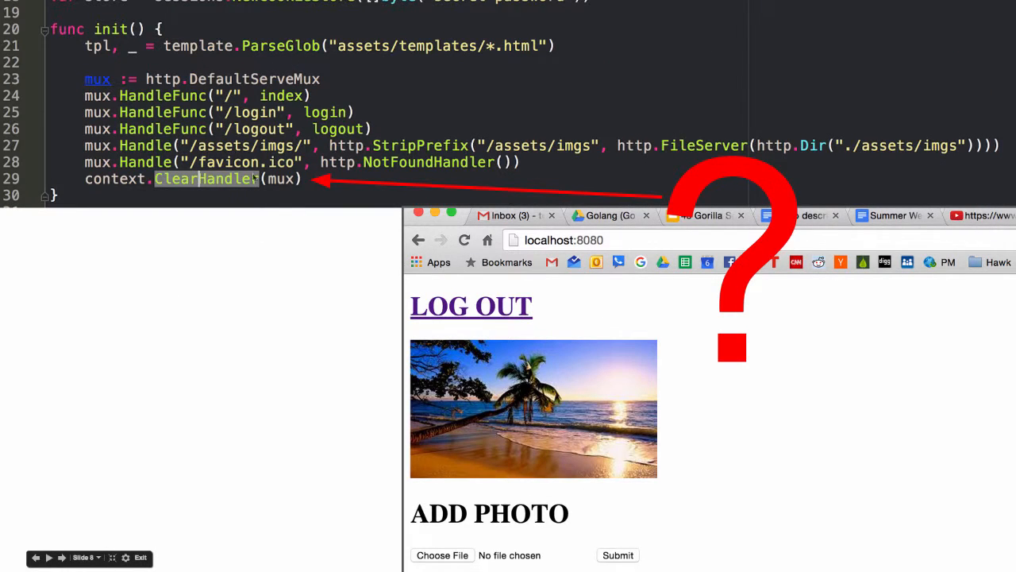
Advance through slide 9 to slide 10 showing ClearHandler alongside the Clear function code.
{"action": "left_click", "coordinate": [61, 557]}
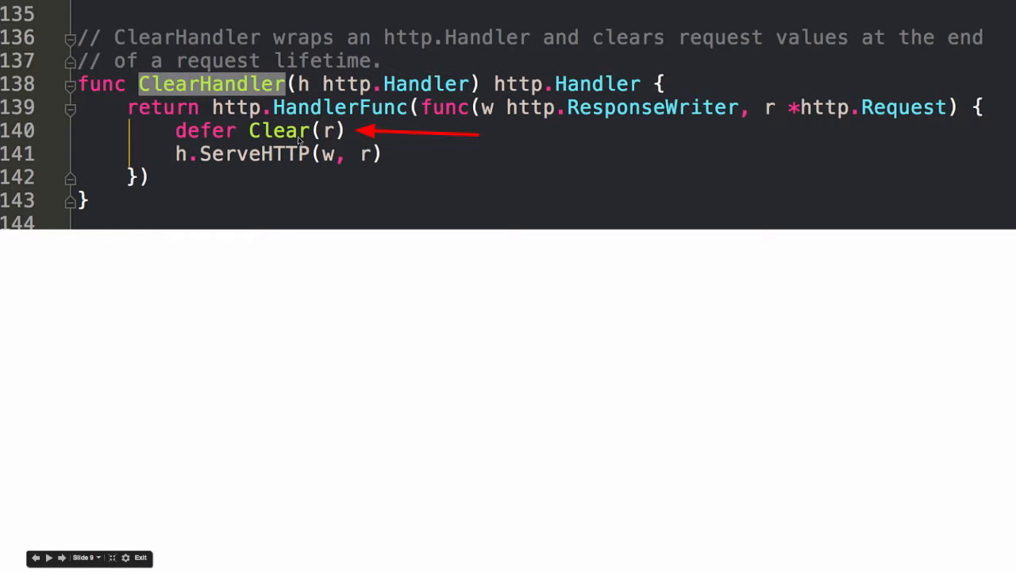
{"action": "left_click", "coordinate": [61, 556]}
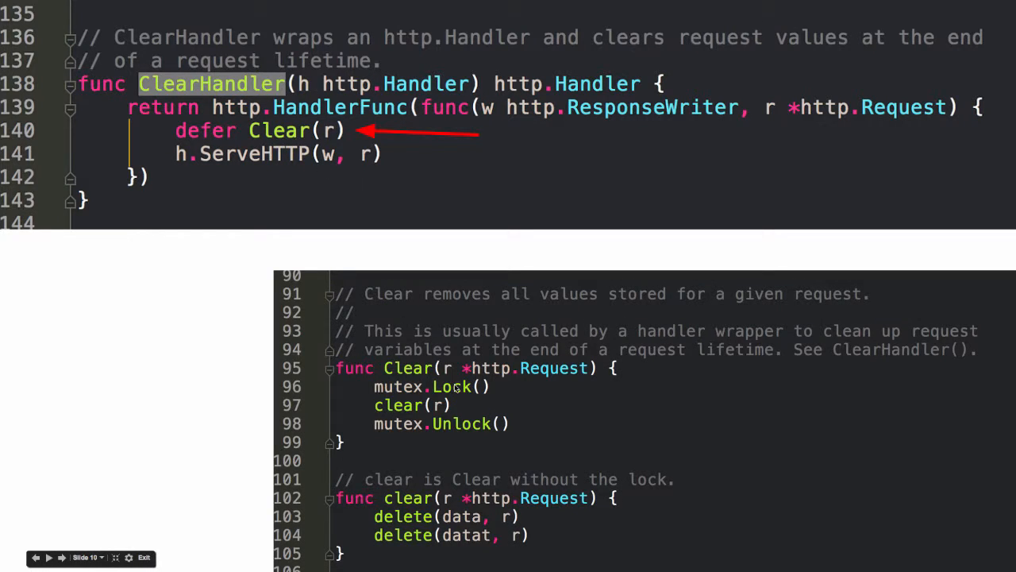
{"action": "mouse_move", "coordinate": [451, 407]}
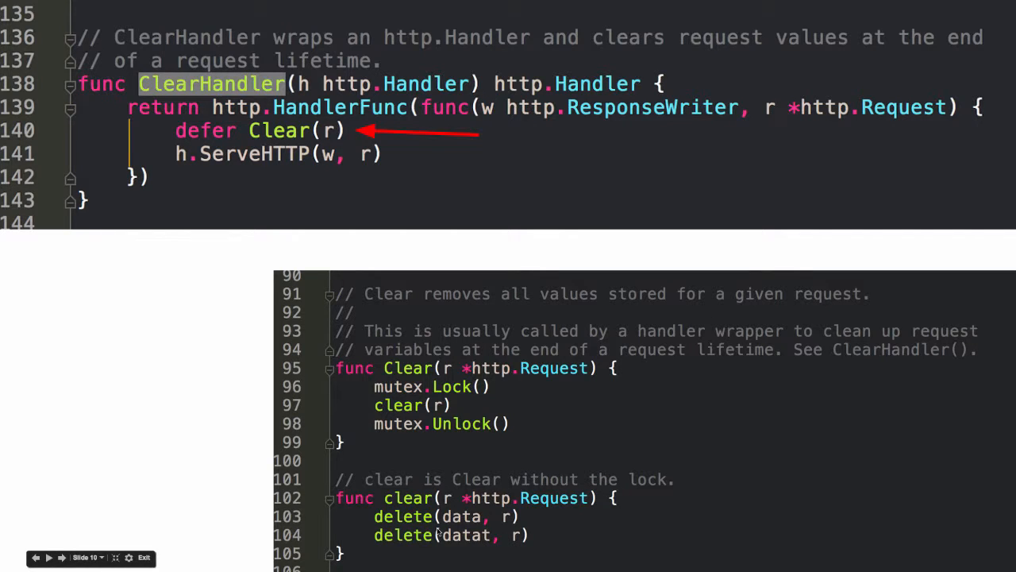
{"action": "mouse_move", "coordinate": [420, 410]}
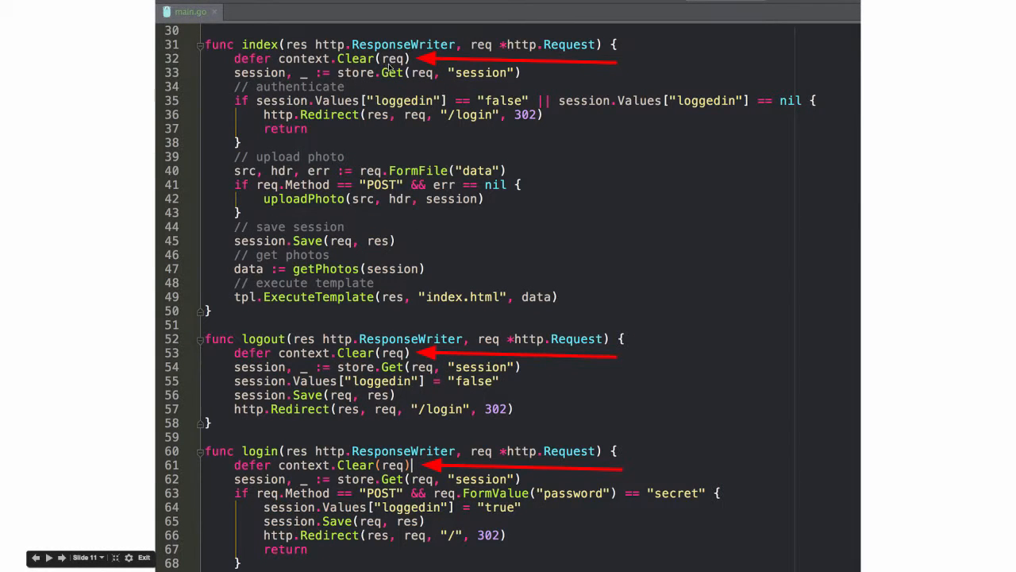
{"action": "mouse_move", "coordinate": [224, 333]}
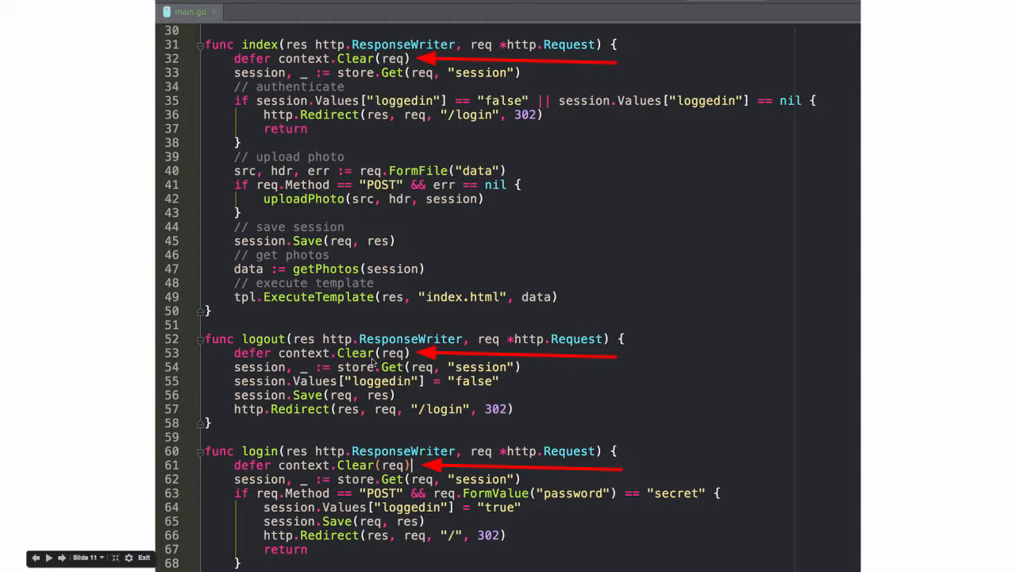
{"action": "mouse_move", "coordinate": [384, 366]}
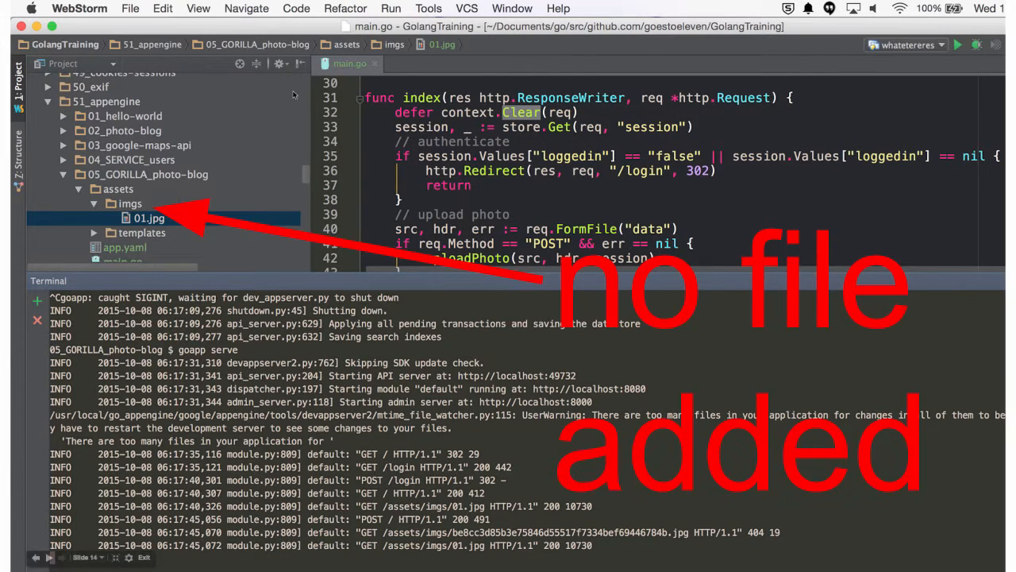
{"action": "mouse_move", "coordinate": [598, 363]}
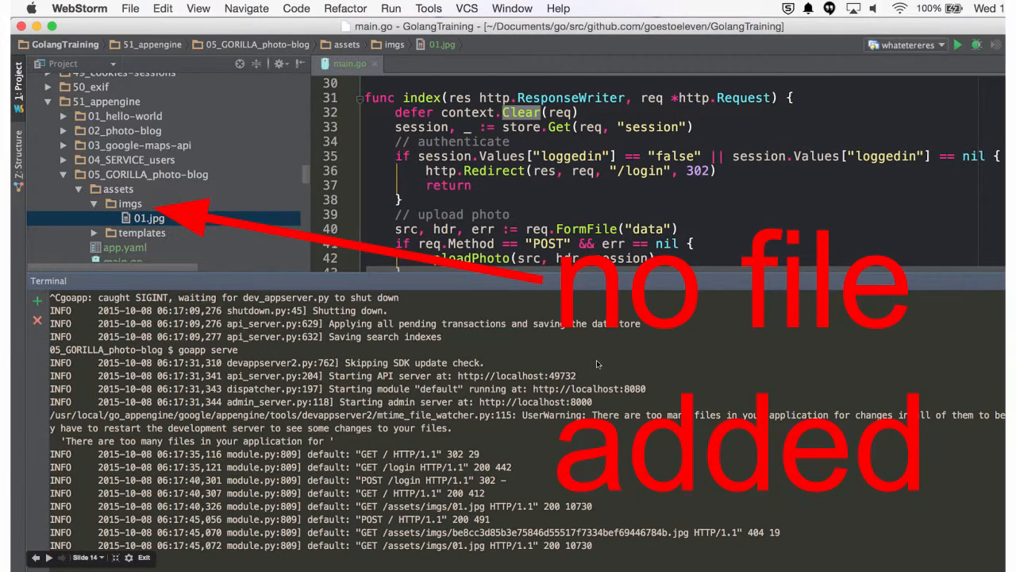